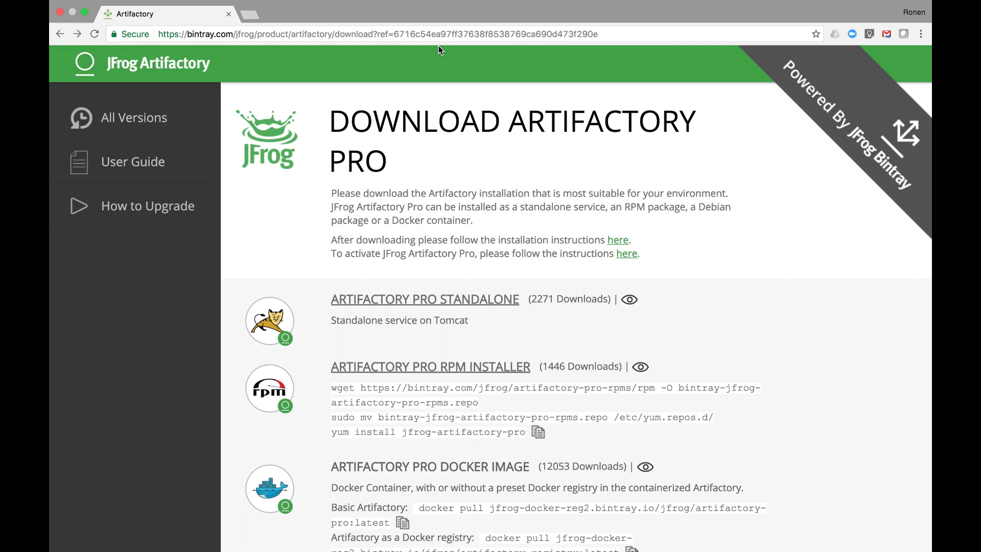
mouse_move(440, 298)
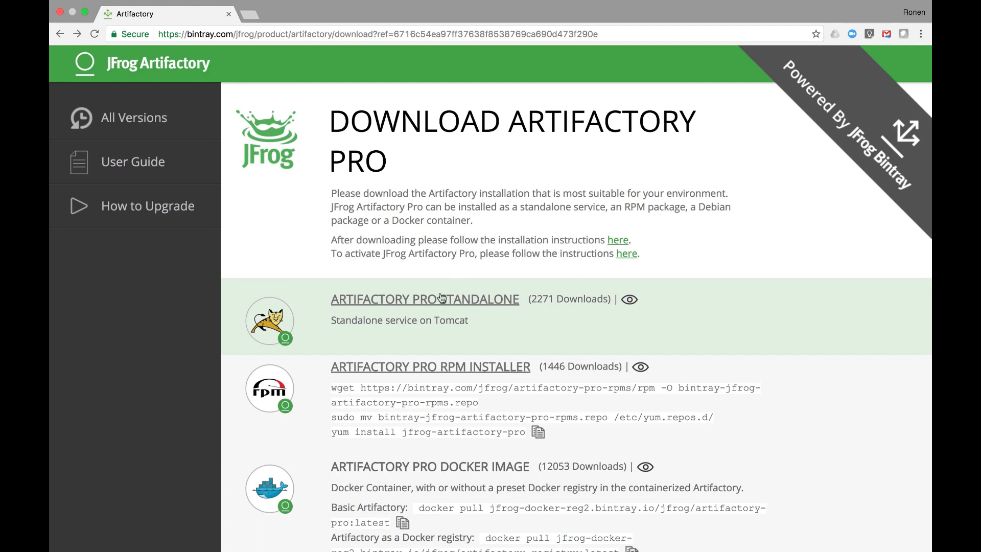
- Download the Artifactory Pro standalone zip from the Bintray download page
click(425, 299)
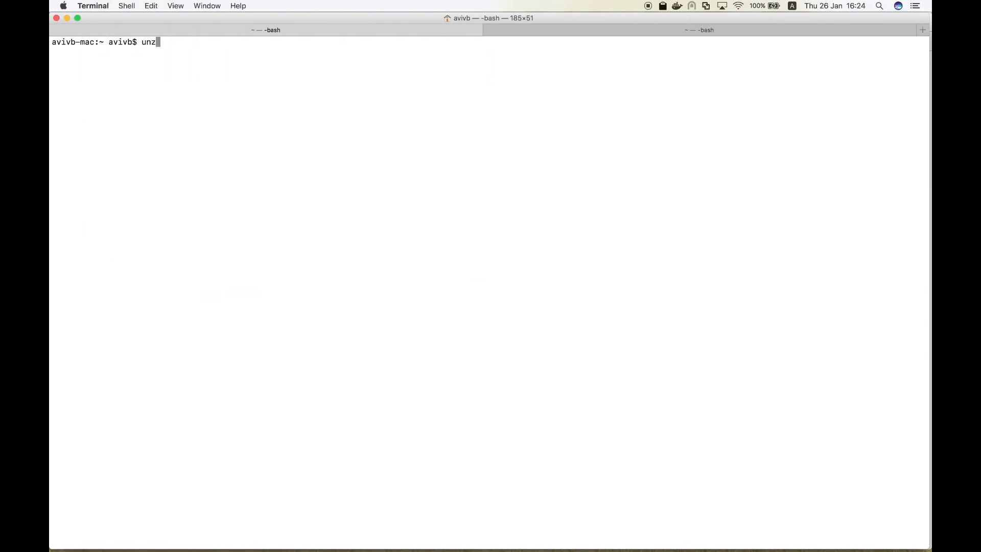
- Unzip jfrog-artifactory-pro-5.0.0.zip and run ./artifactory.sh from its bin folder
text(ip jfrog-artifactory-pro-5.0.0.zip)
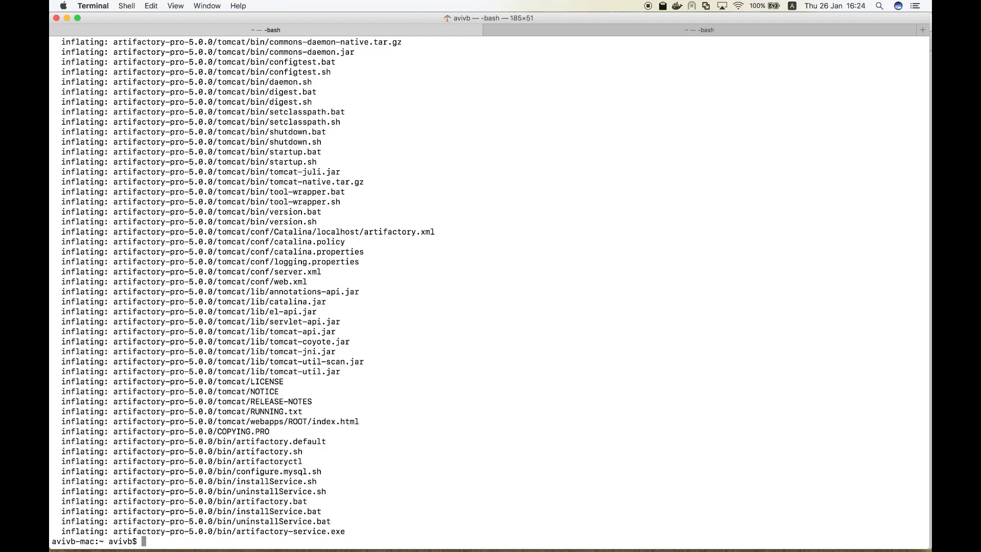
text(cd artifactory-pro-5.0.0/)
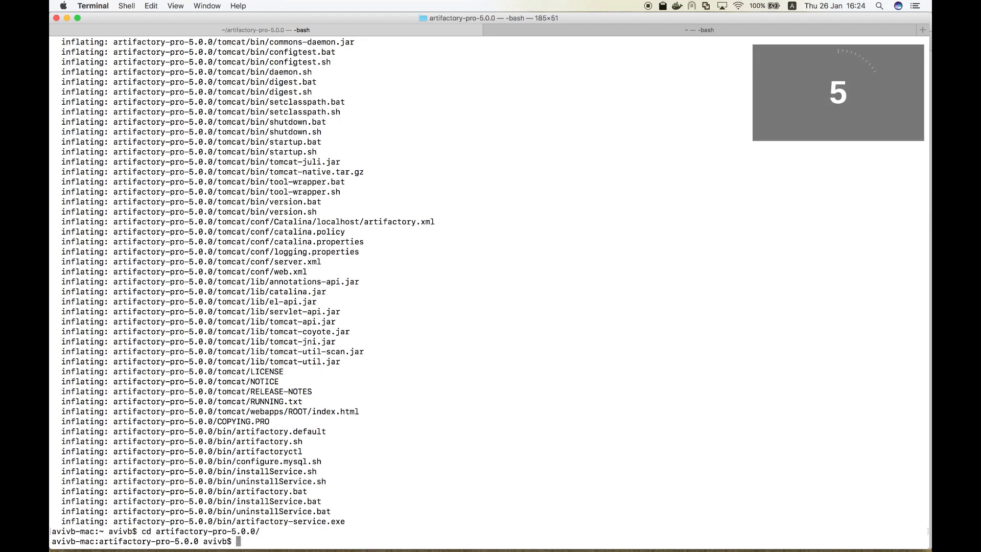
text(cd bin/)
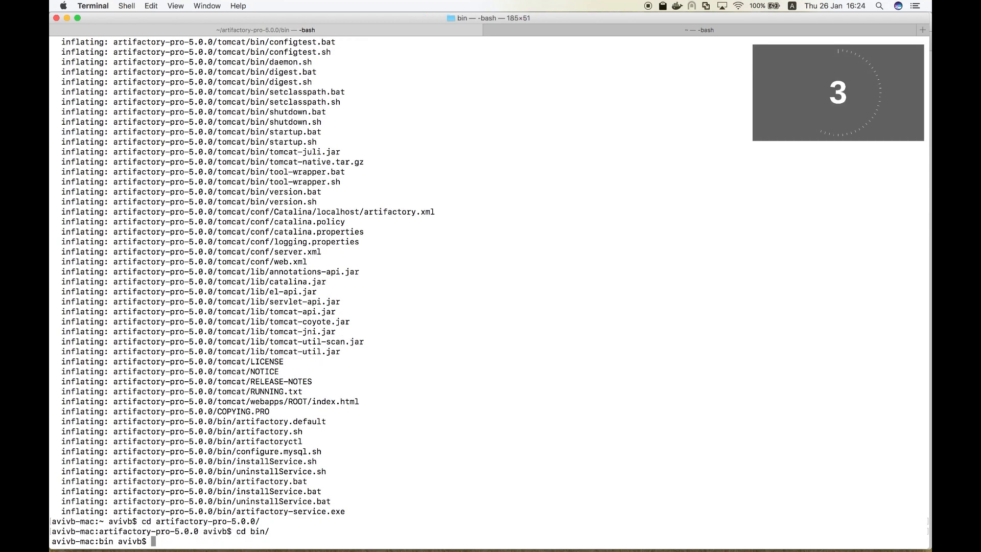
text(./artifactory.sh)
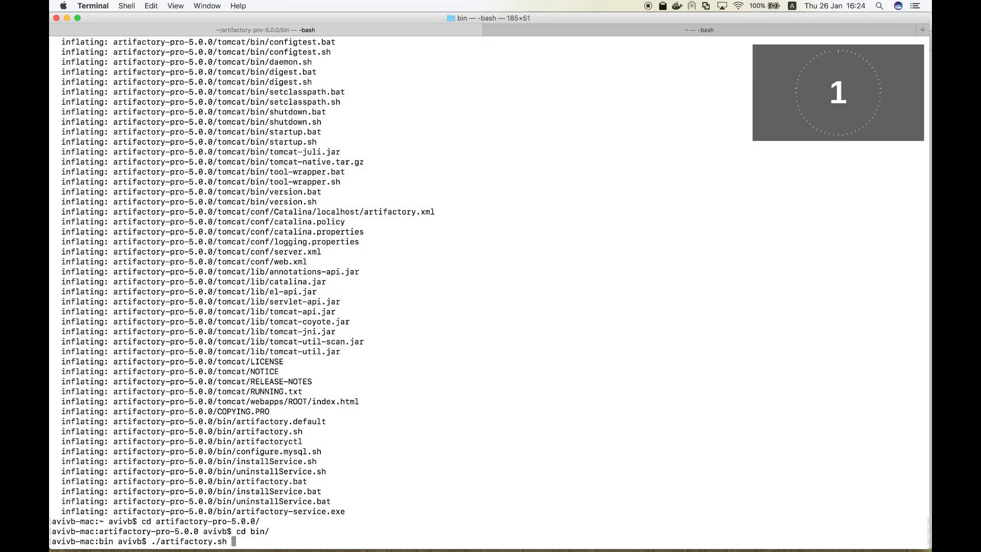
key(Return)
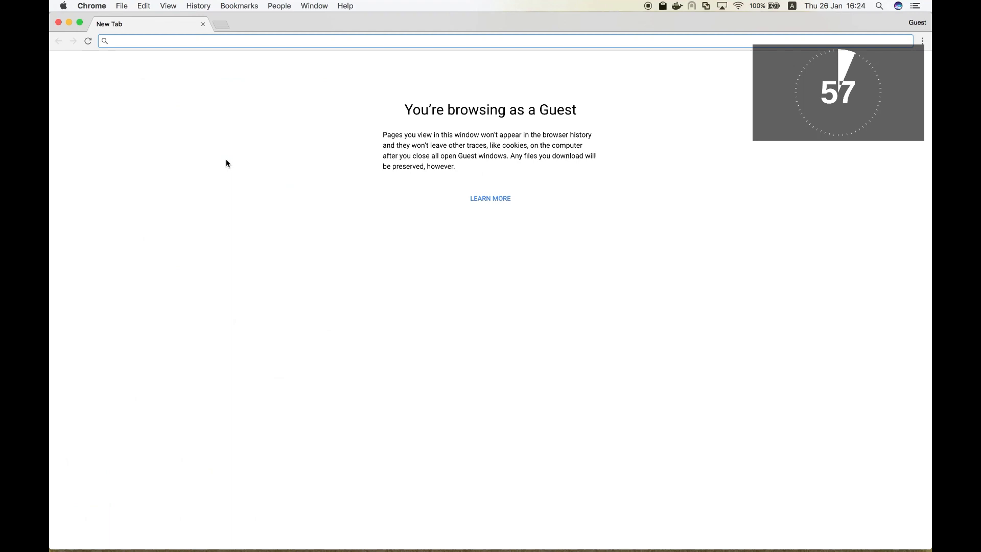
- Load localhost:8081/artifactory in Chrome to reach the Welcome wizard
text(localhost:8081/artifa)
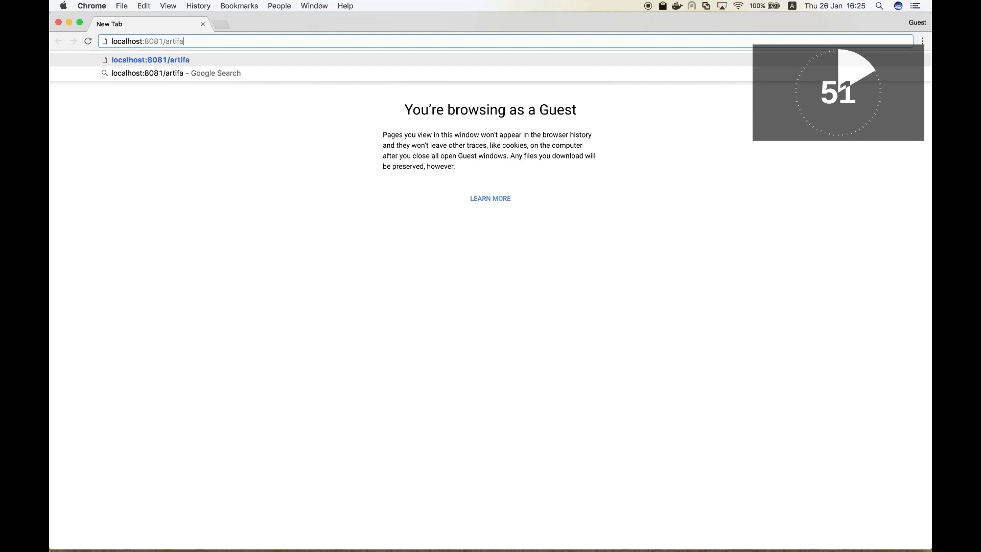
key(Enter)
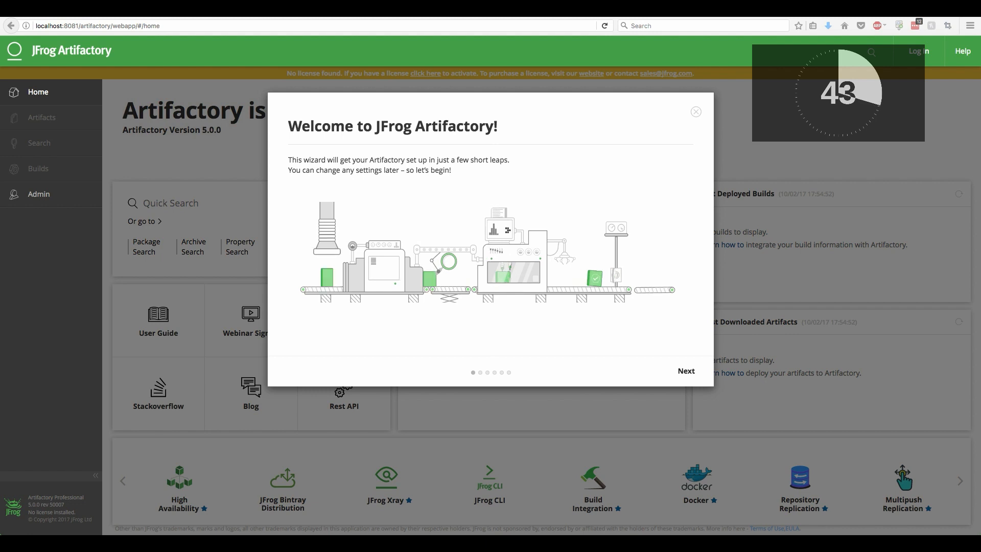
- Submit the license, skip the admin password, and create default Maven repositories
click(685, 370)
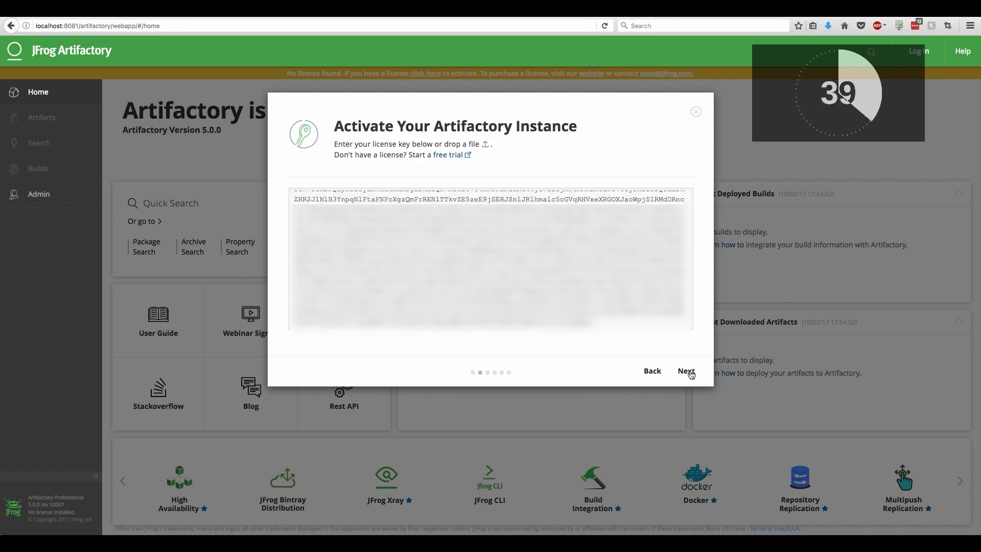
click(685, 371)
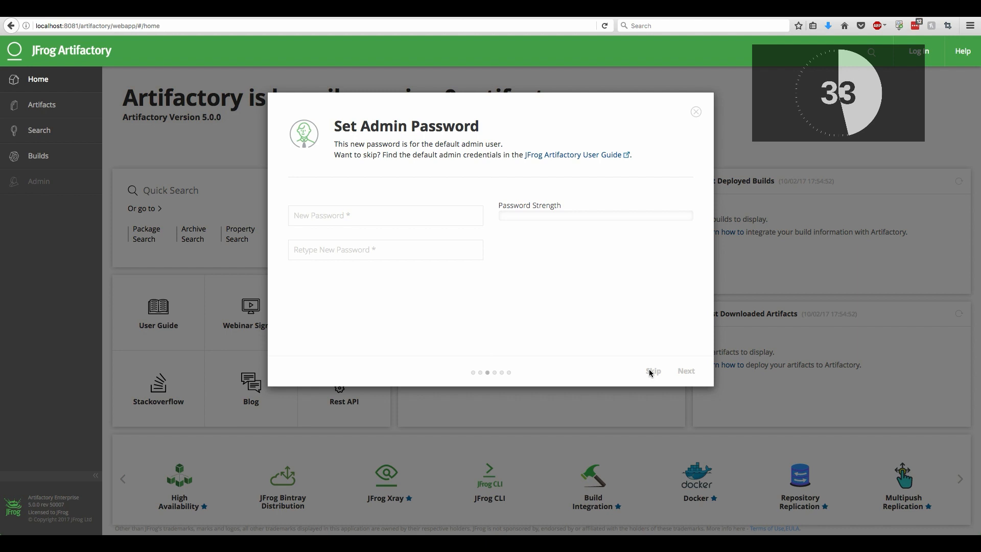
click(652, 370)
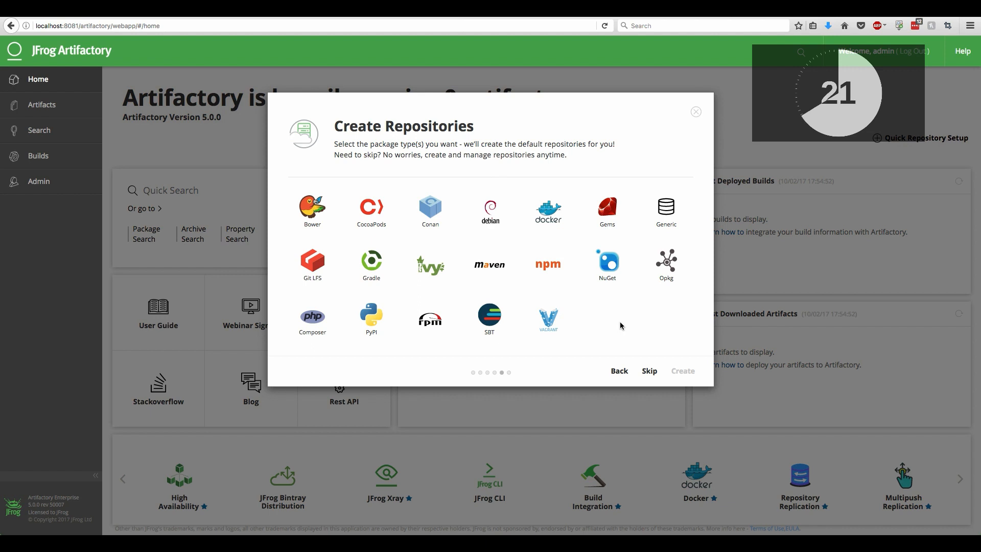
click(490, 264)
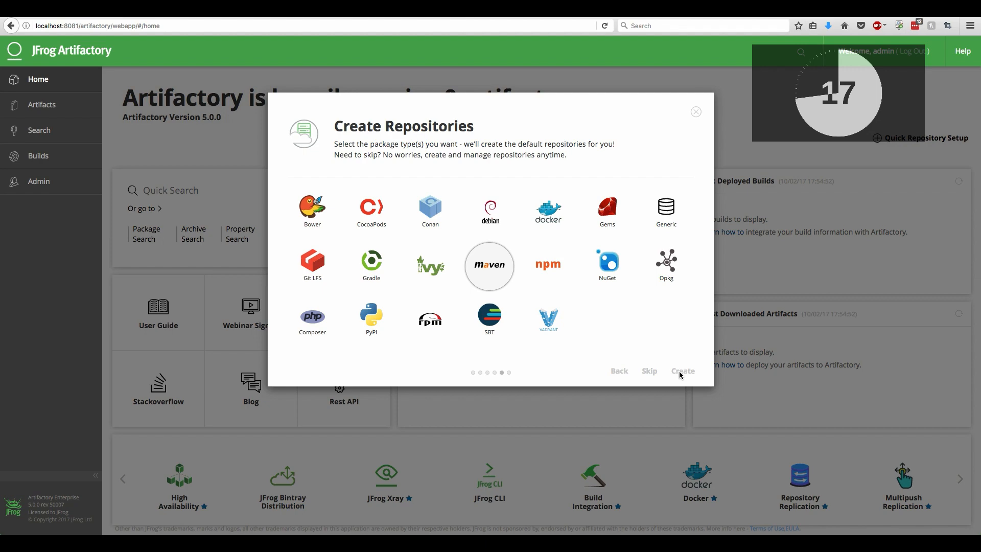
click(682, 370)
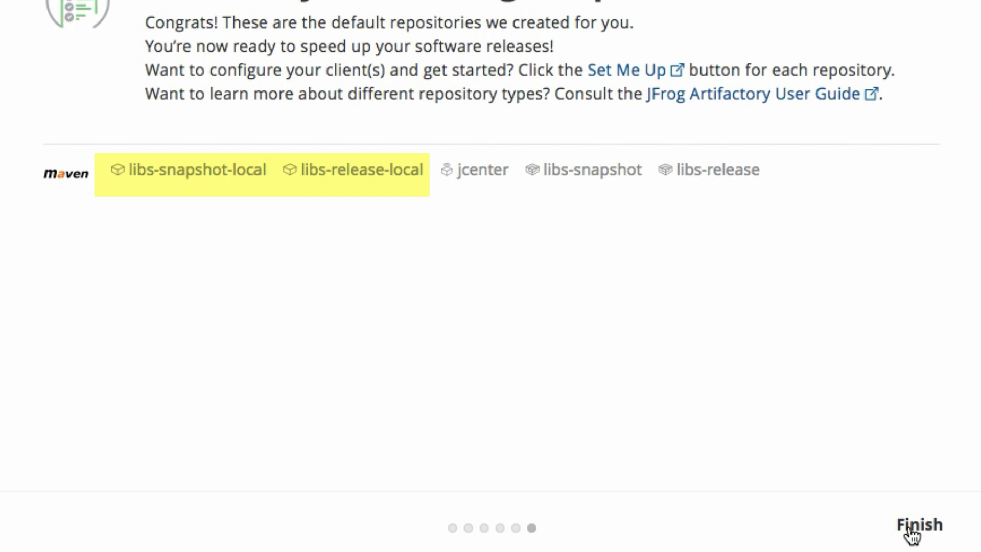
- Finish the wizard and land on Home listing five Maven repositories
click(475, 169)
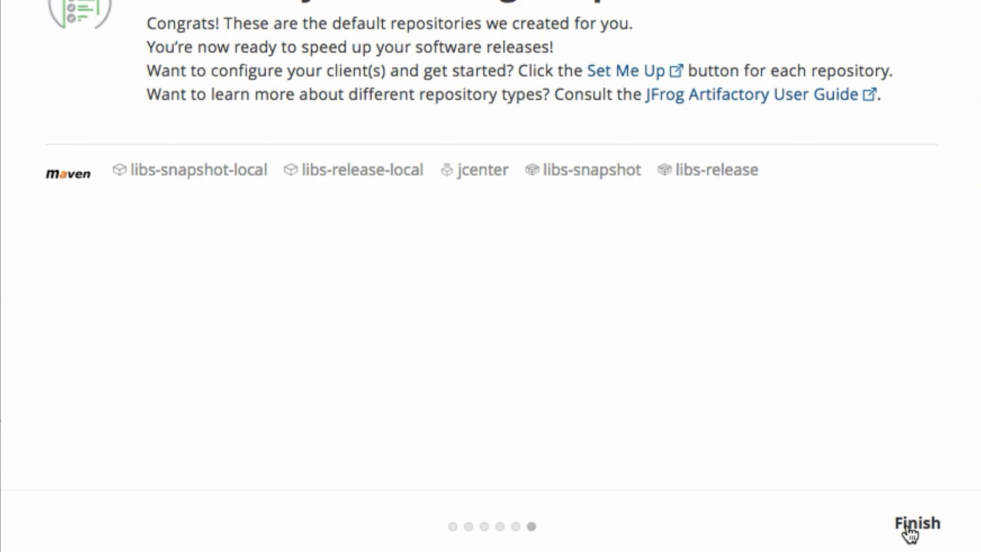
click(916, 522)
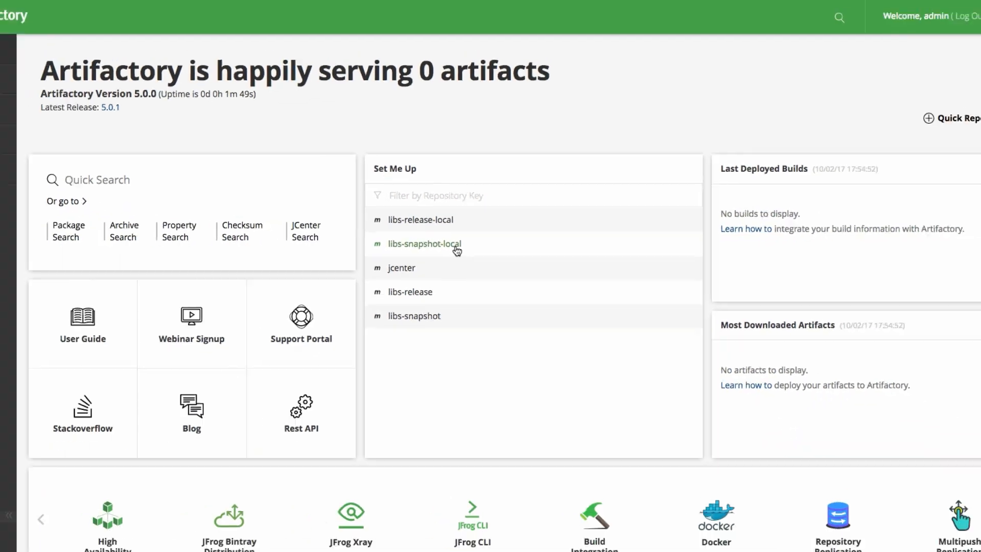
- From libs-snapshot-local Set Me Up, insert credentials, generate Maven settings, and download them
click(424, 243)
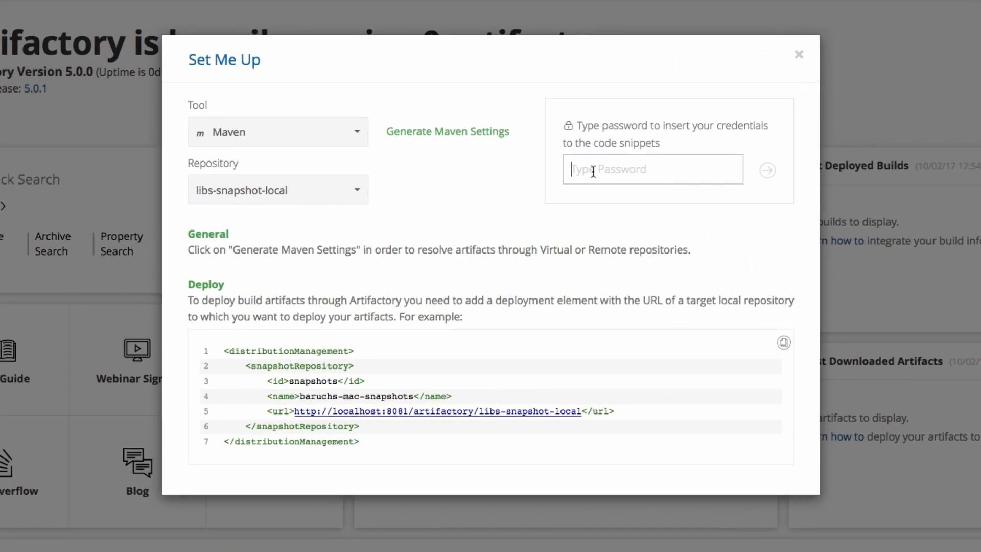
text(password)
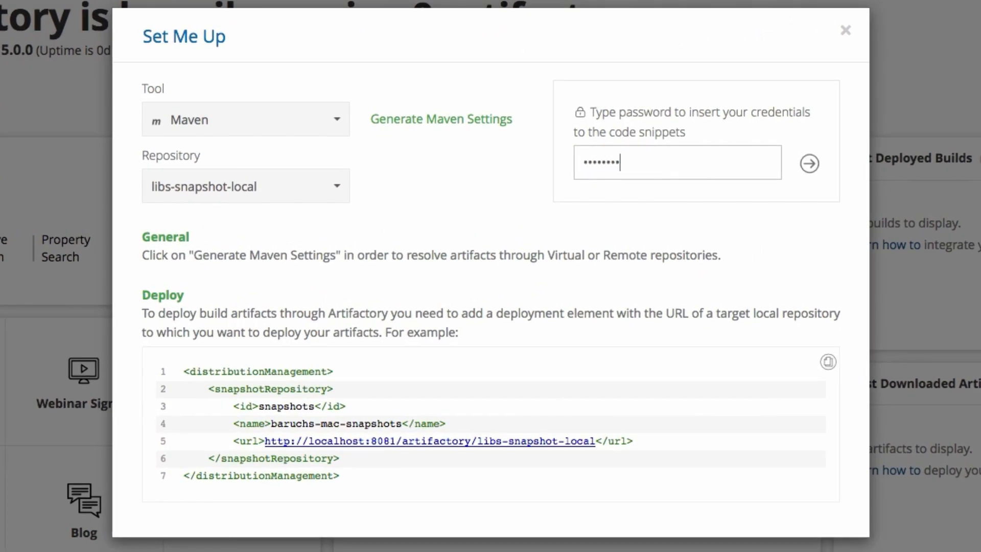
click(809, 163)
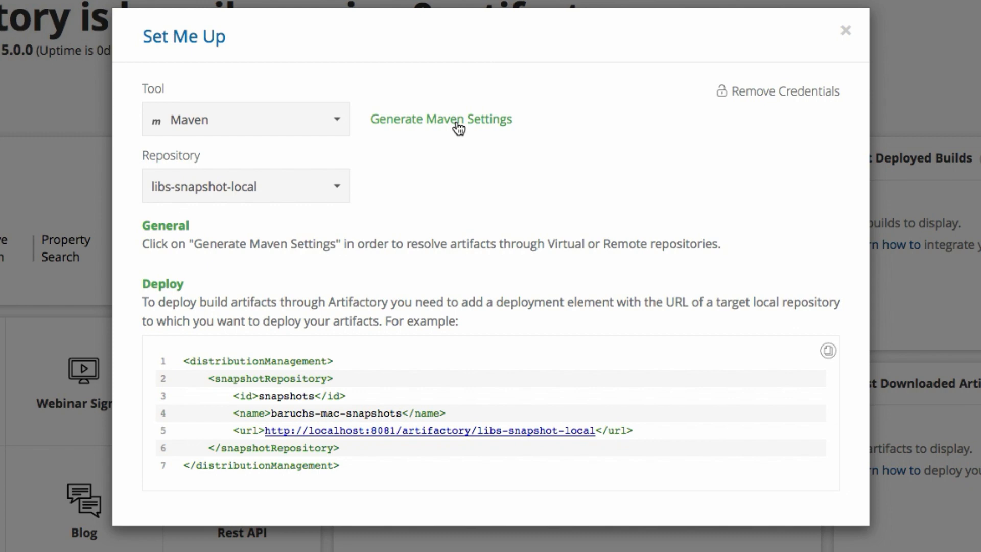
click(440, 119)
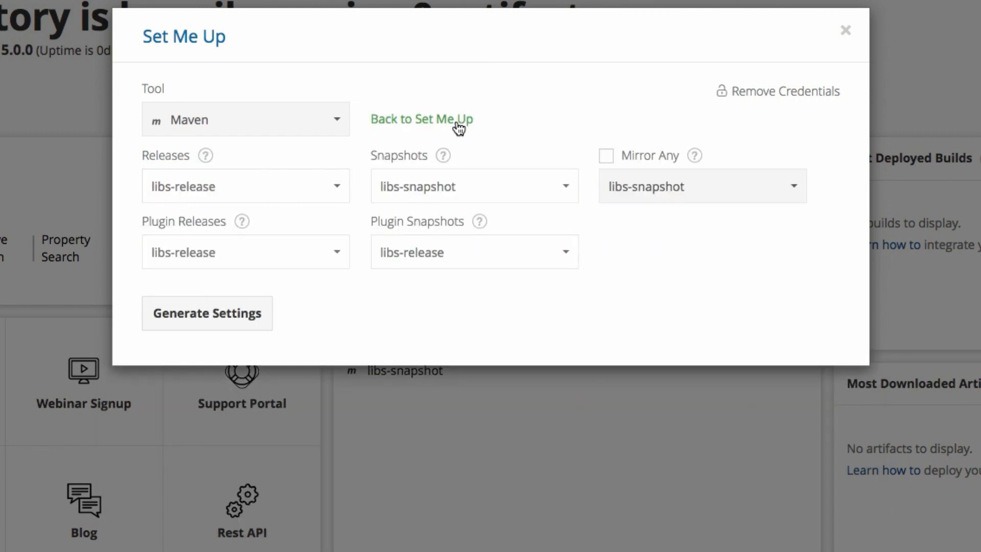
click(206, 313)
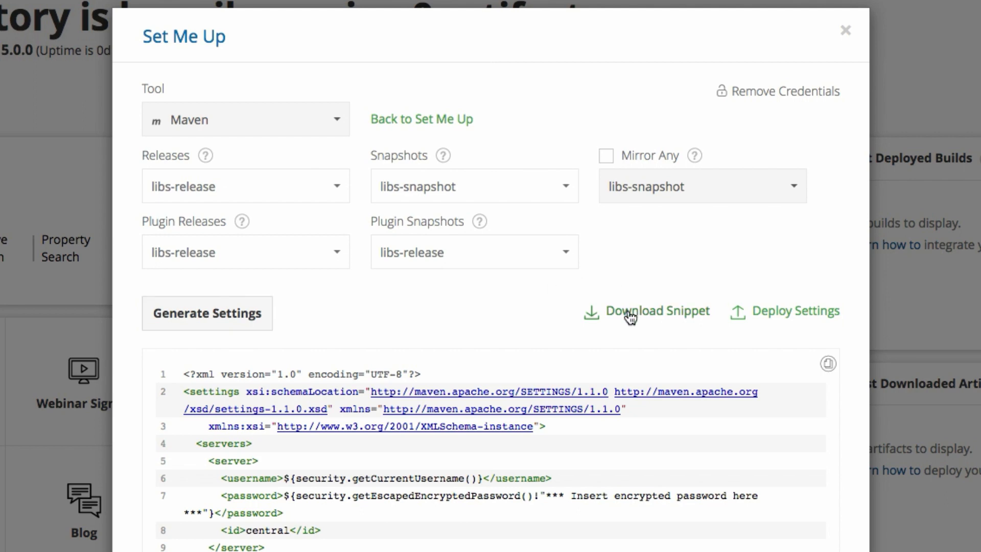
click(657, 311)
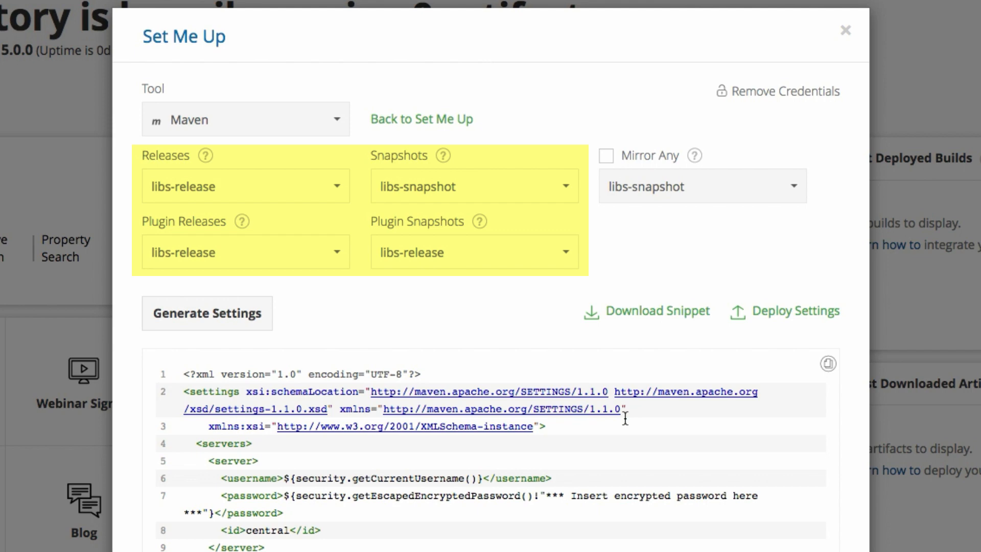
mouse_move(626, 426)
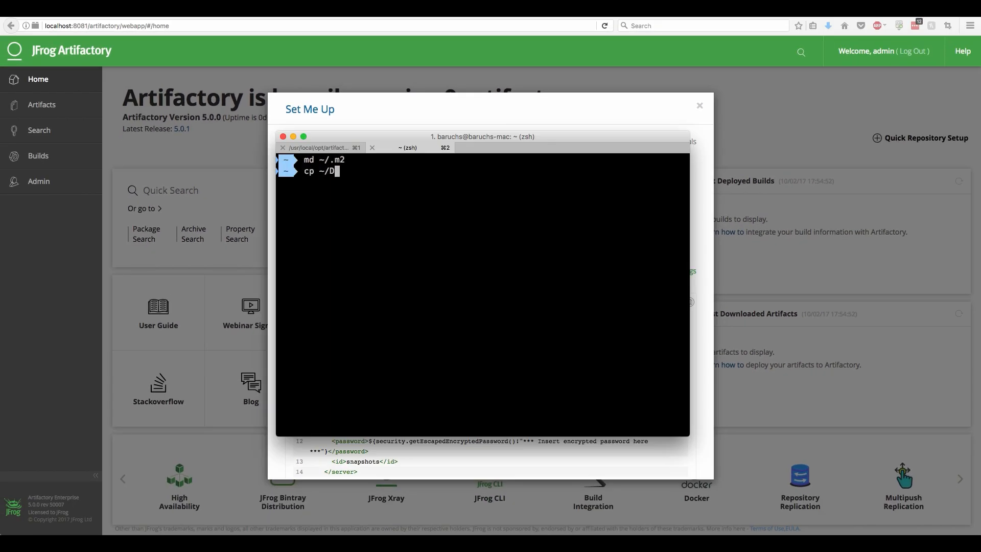
- Copy ~/Downloads/settings.xml into ~/.m2 and cd into projects/project-examples/maven-example
text(ownloads/settings.xml ~/.m2/)
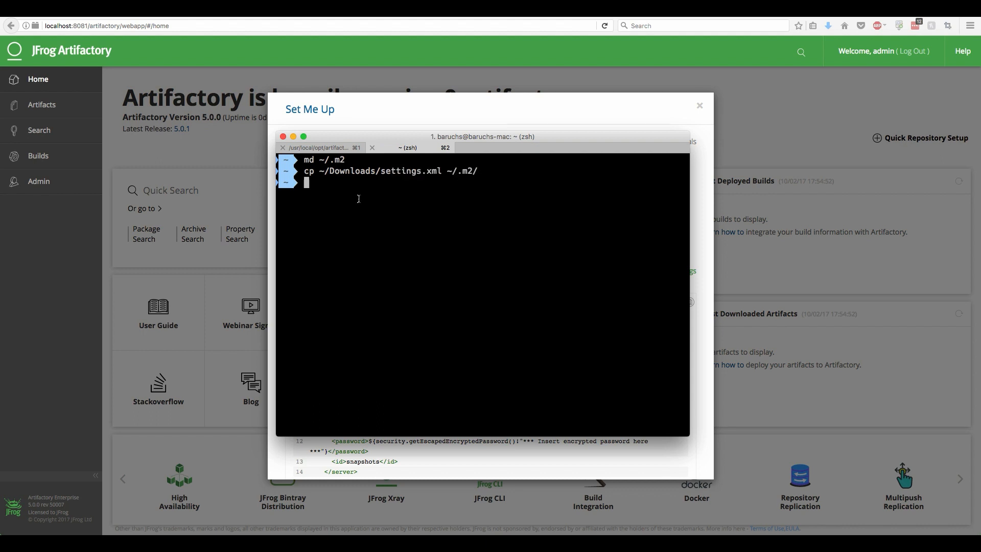
text(cd projects/)
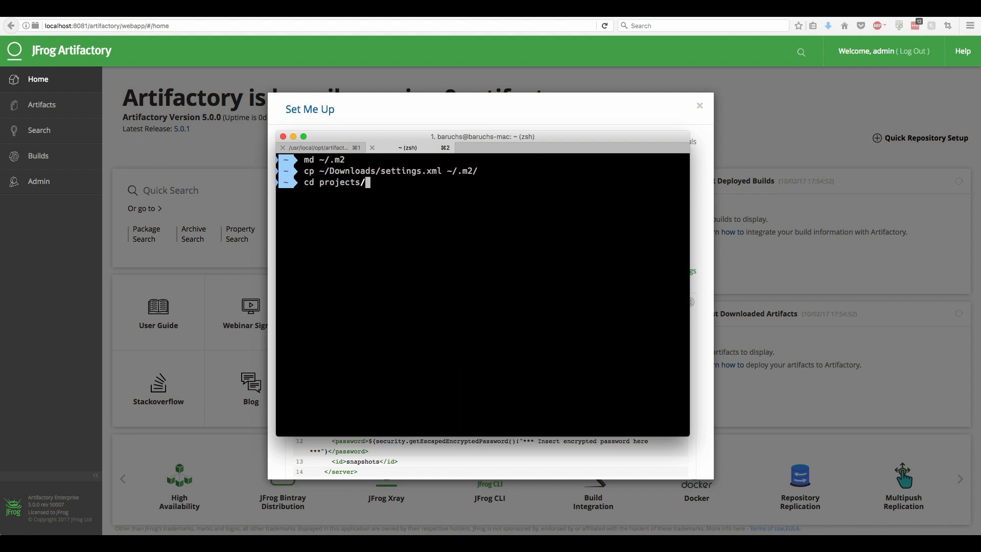
text(project-examples/)
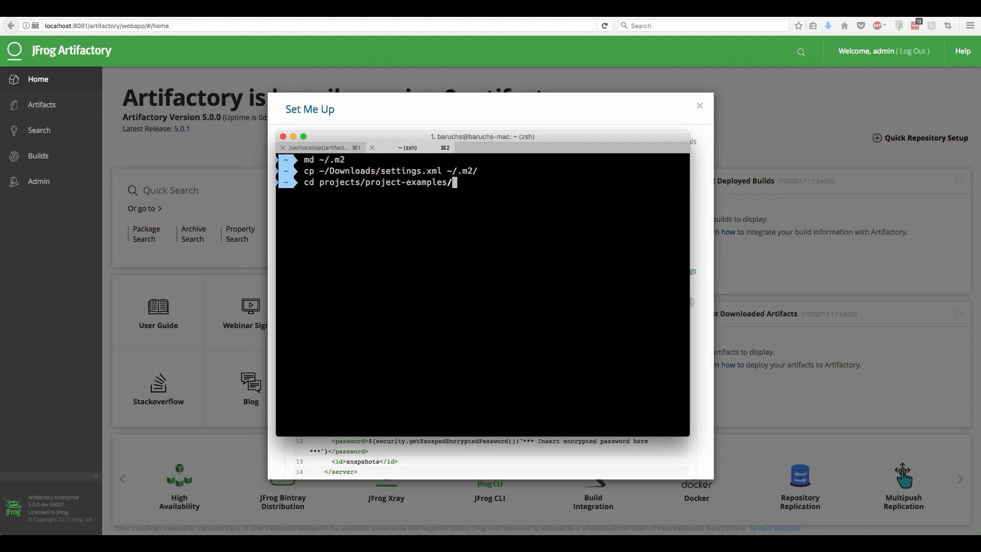
text(maven-example)
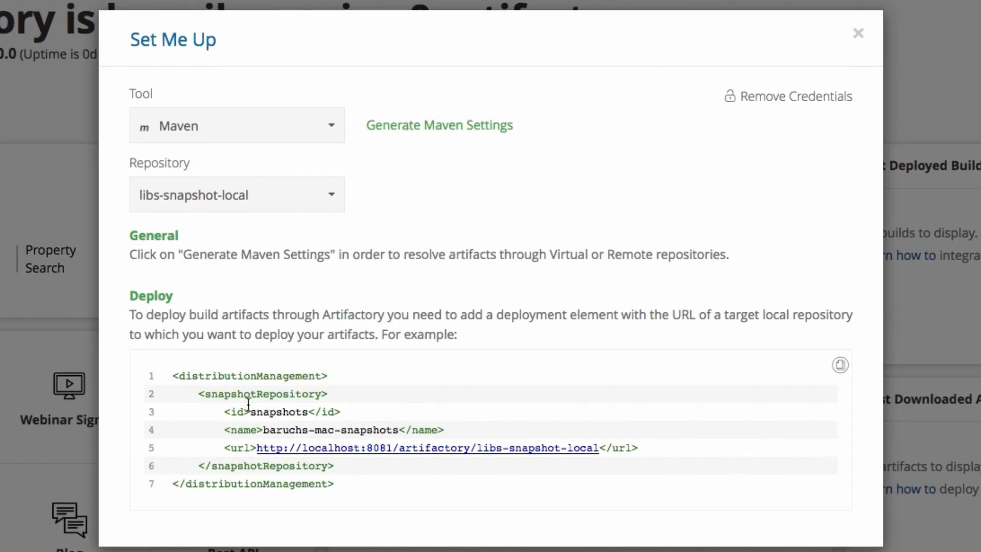
mouse_move(298, 489)
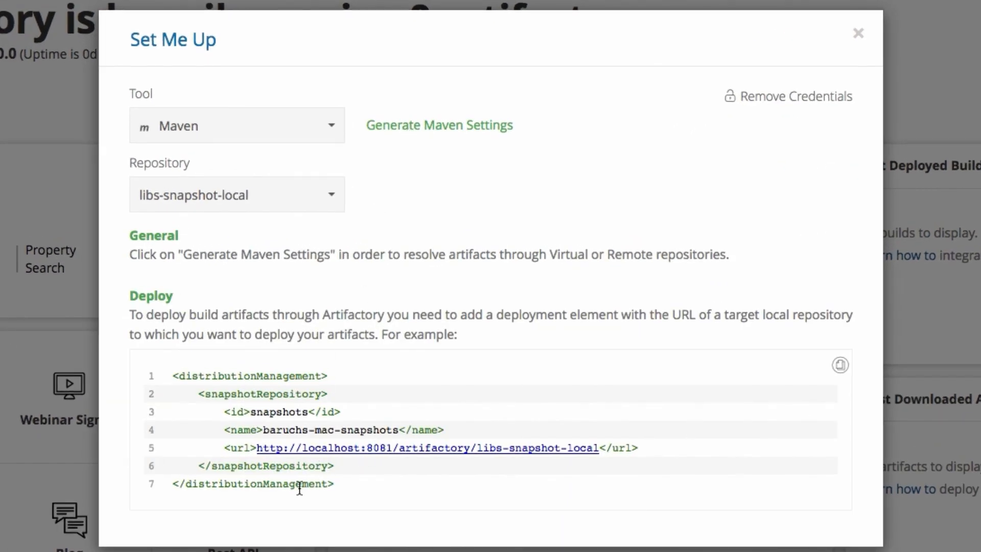
click(840, 364)
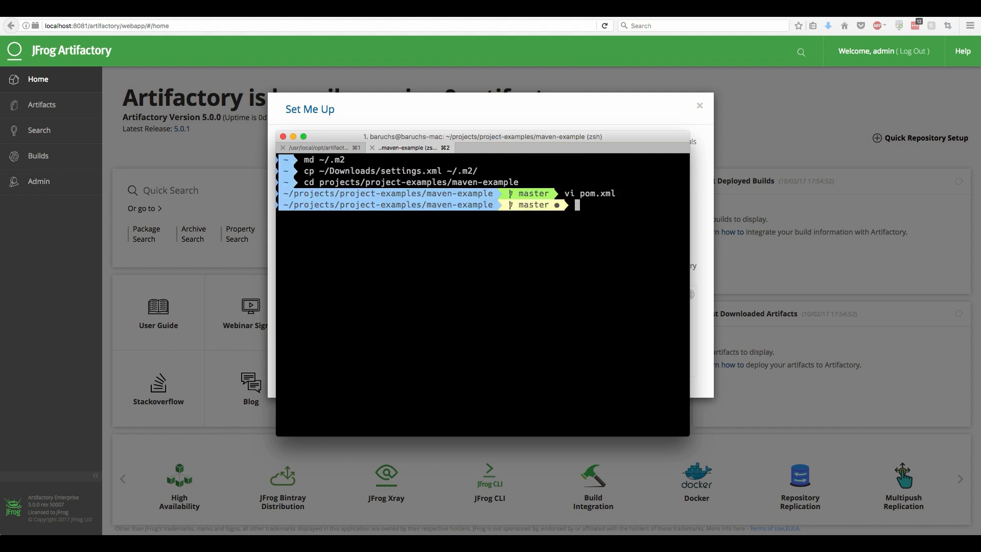
- Run mvn deploy in the maven-example project
text(mvn depl)
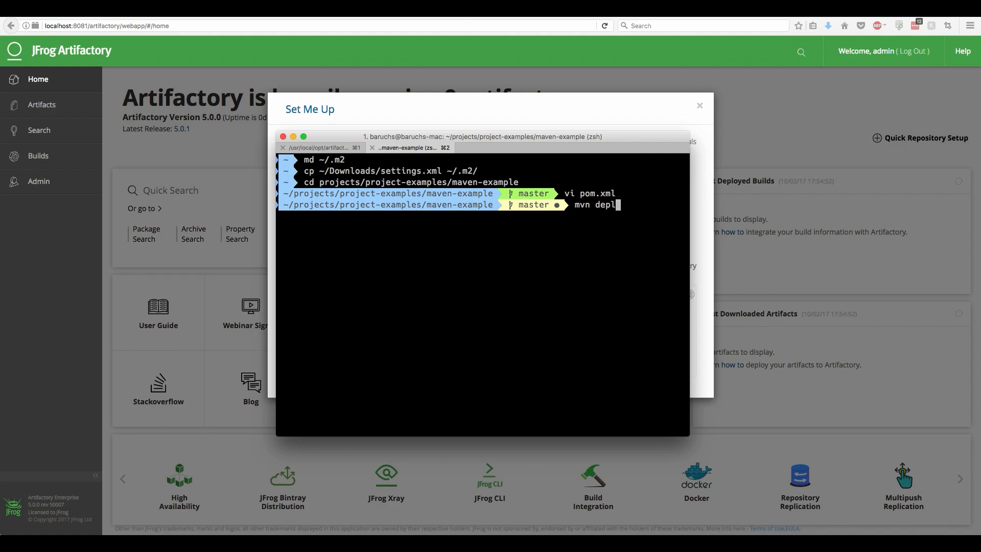
key(enter)
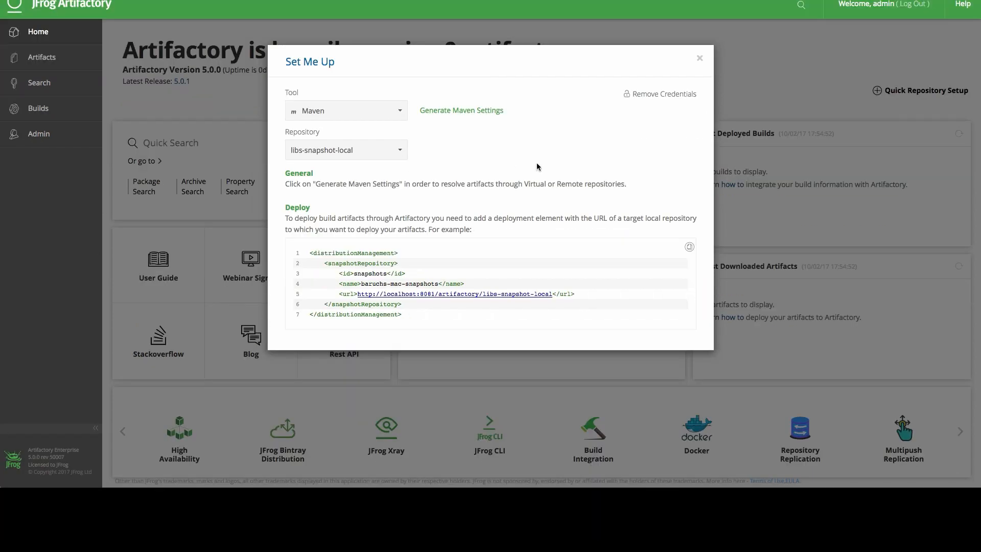
- Browse libs-snapshot-local > org/jfrog/test > multi1 > 6.12-SNAPSHOT to see its jar, pom, sources and tests
click(699, 58)
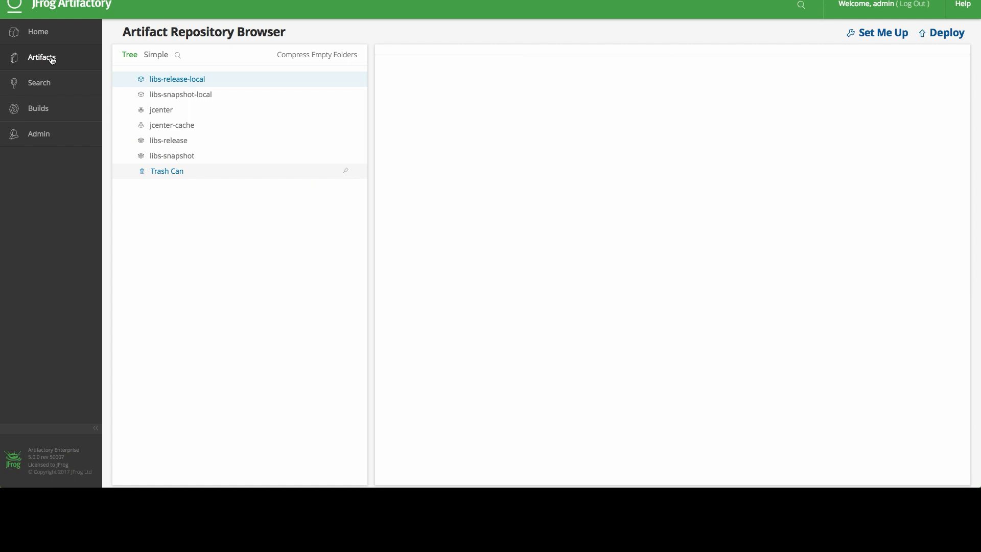
click(171, 124)
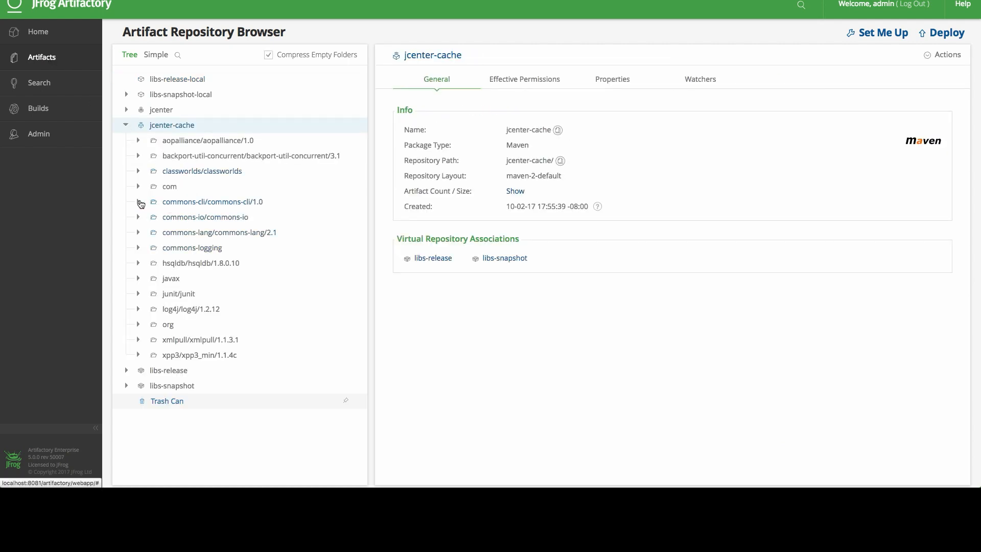
click(137, 201)
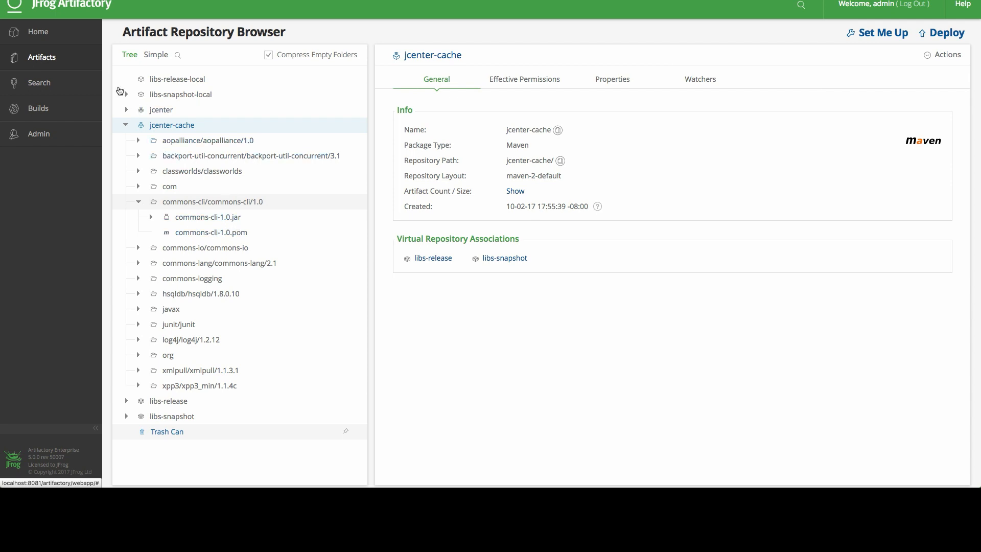
click(125, 94)
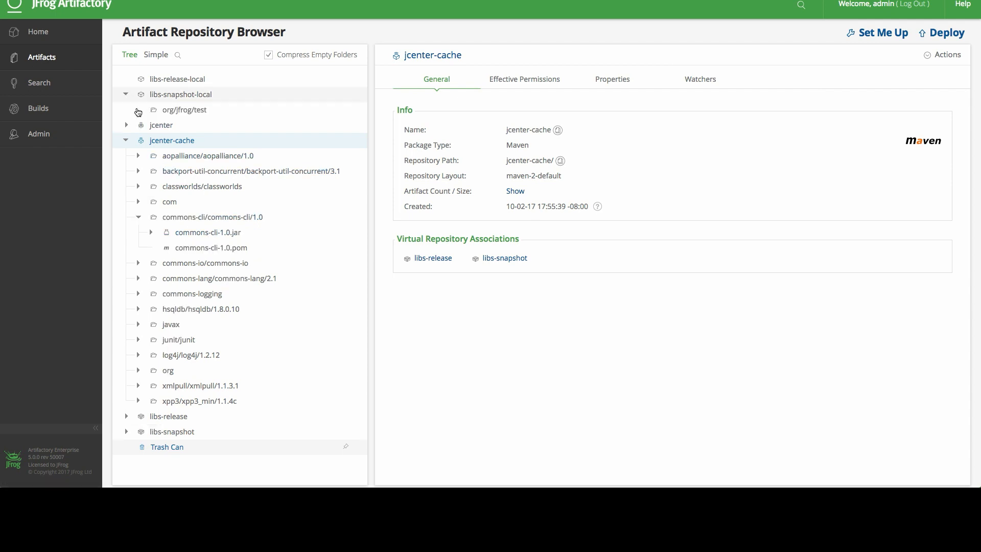
click(126, 110)
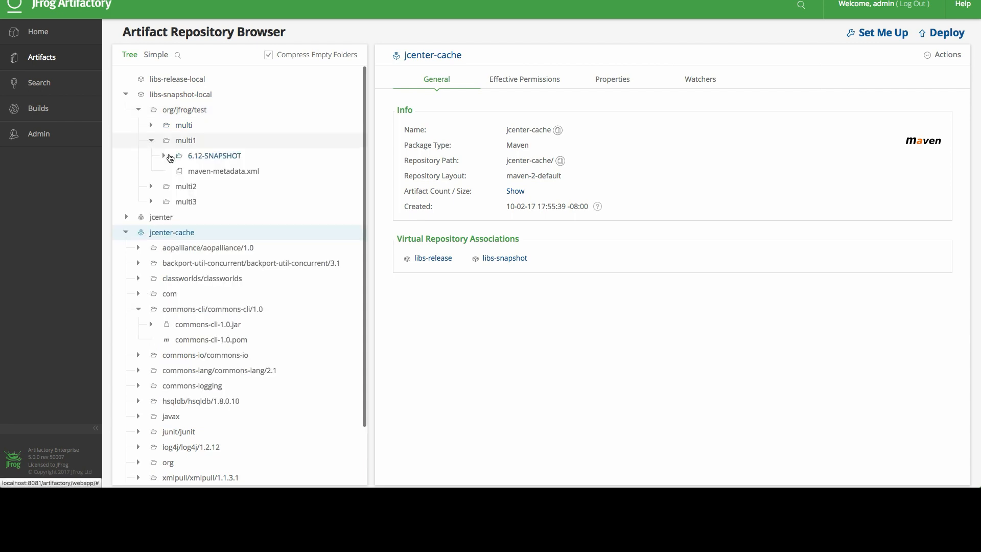
click(164, 155)
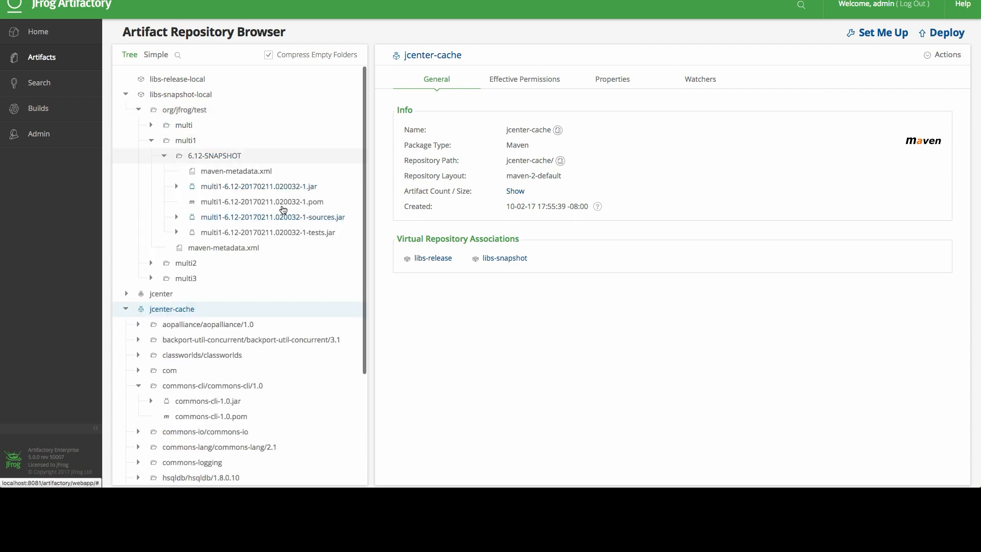